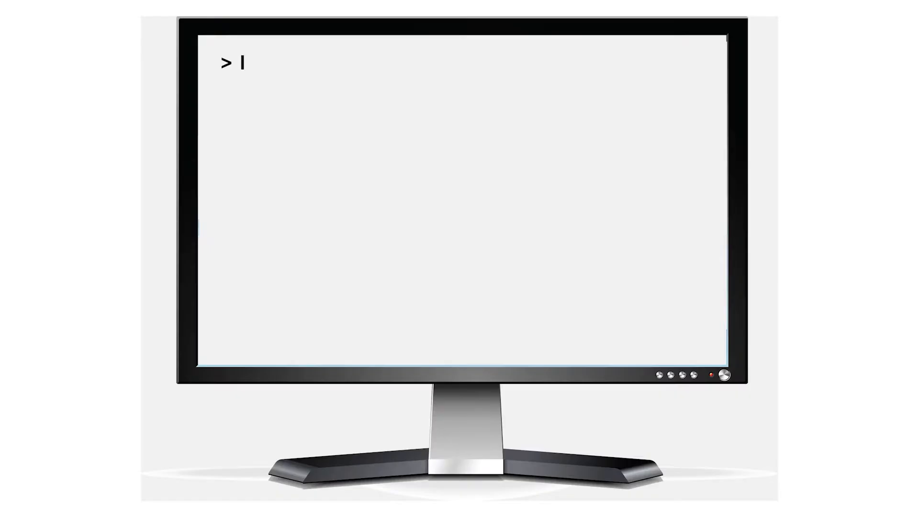
{"action": "type", "text": "load algorithm"}
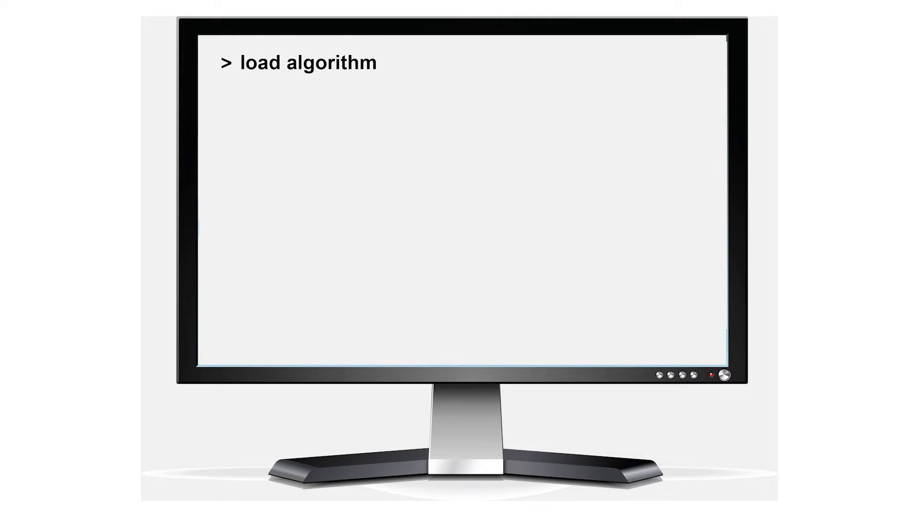